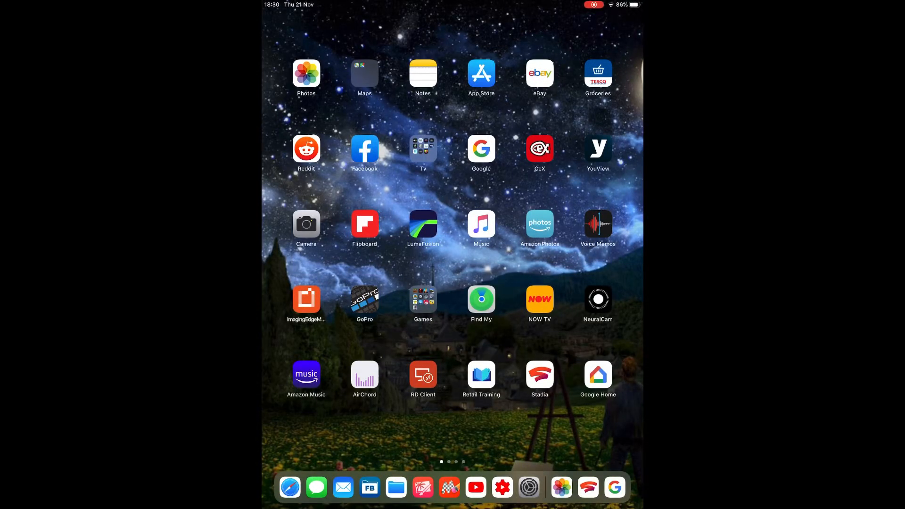
- Launch Stadia and confirm signing up with the shown Google Account
{"action": "left_click", "coordinate": [540, 378]}
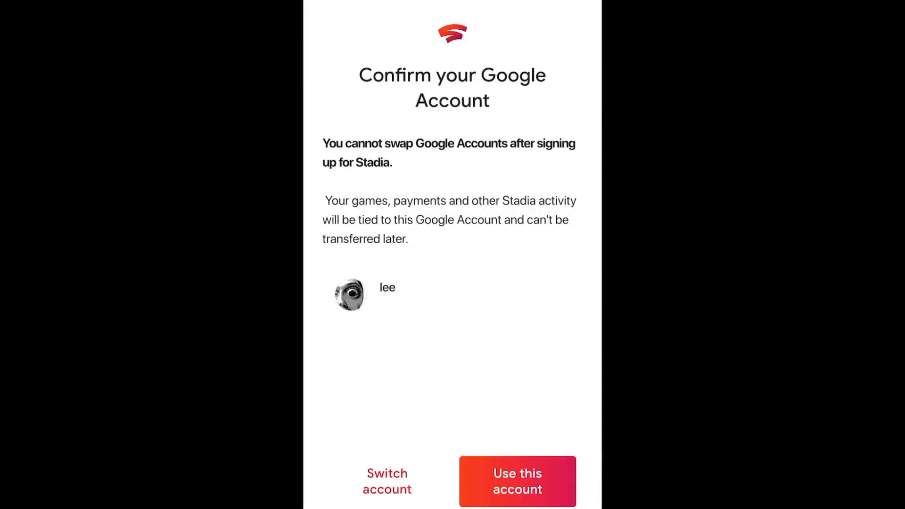
{"action": "left_click", "coordinate": [516, 482]}
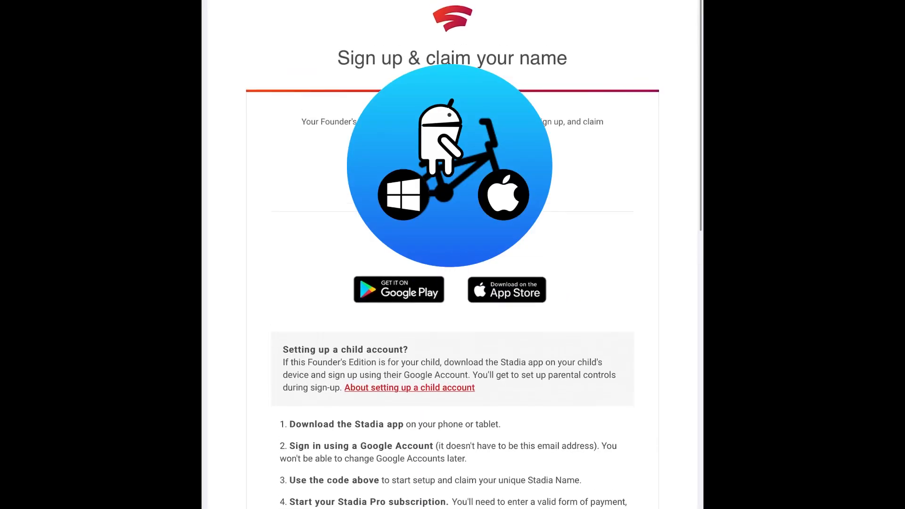
- Read the 'It's time to join Stadia!' email for the code and sign-up steps
{"action": "scroll", "scroll_direction": "up", "scroll_amount": 3}
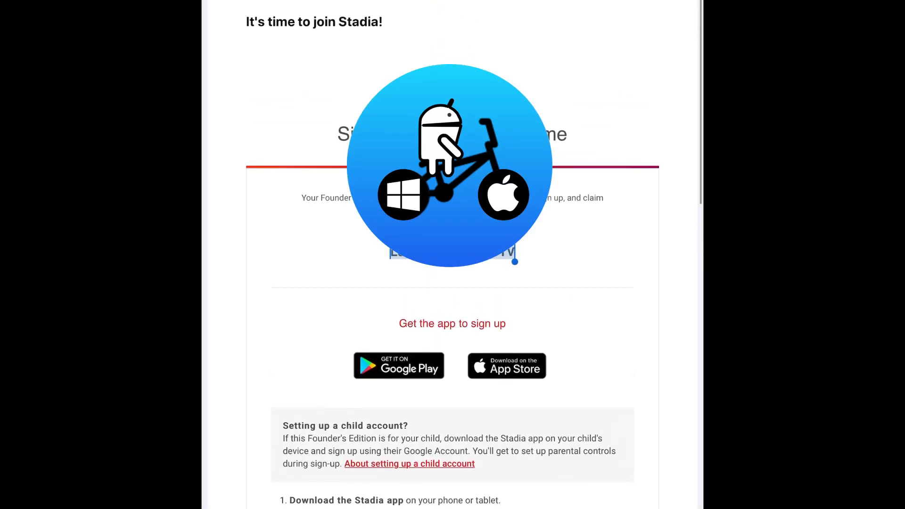
{"action": "scroll", "scroll_direction": "down", "scroll_amount": 3}
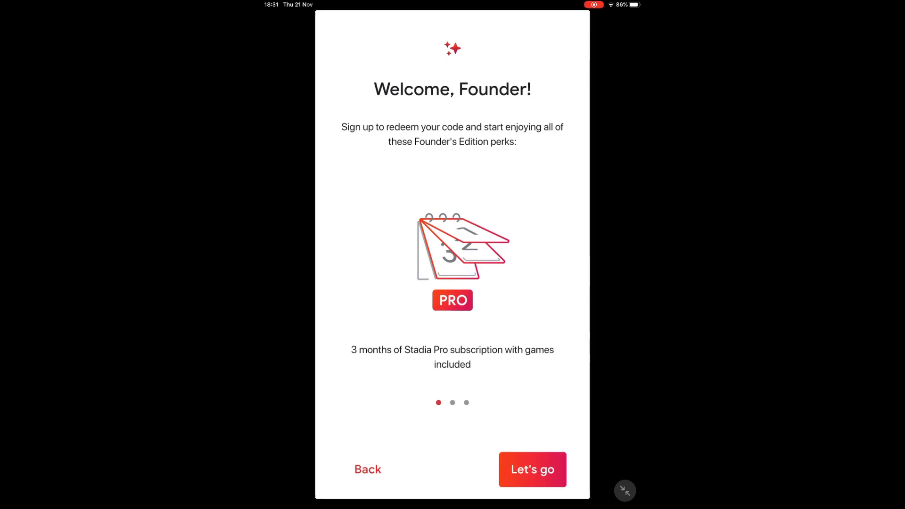
- Swipe through the Founder perk cards and continue with 'Let's go'
{"action": "scroll", "scroll_direction": "up", "scroll_amount": 3}
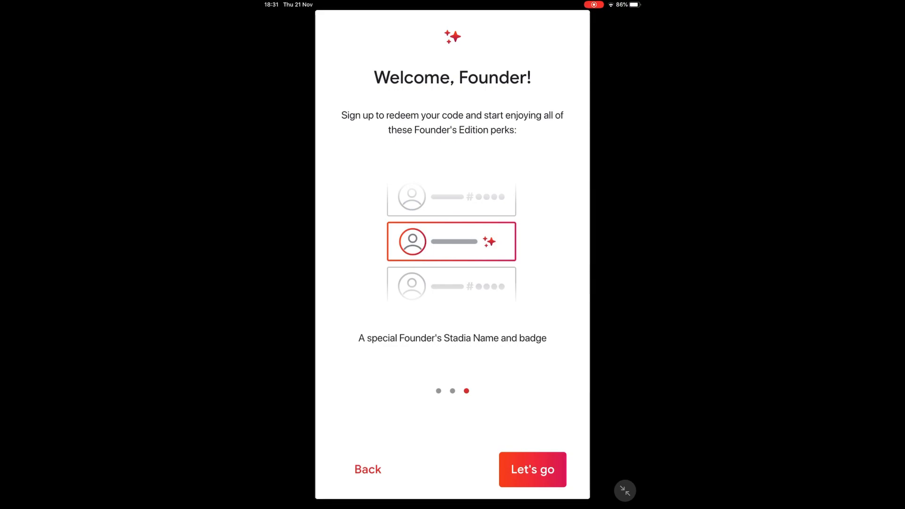
{"action": "left_click", "coordinate": [532, 470]}
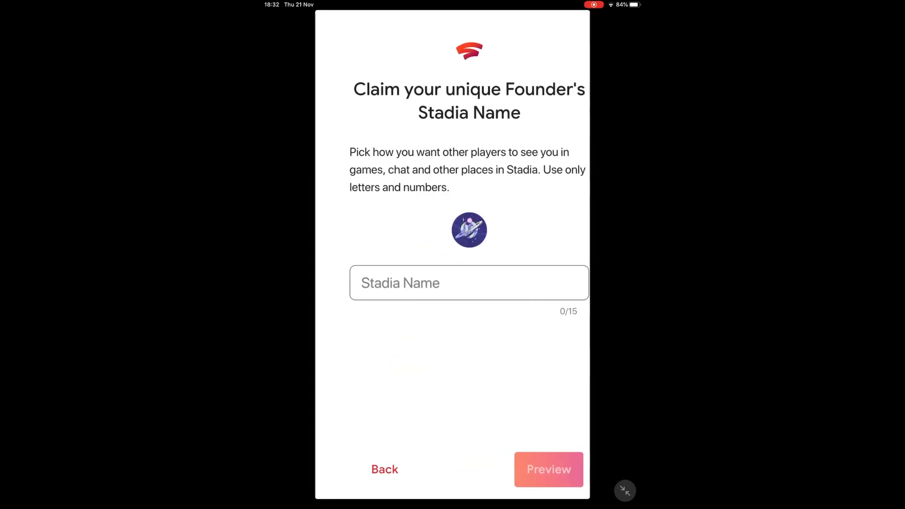
- Enter BmX as the Stadia Name, preview it, claim it and continue onwards
{"action": "left_click", "coordinate": [469, 283]}
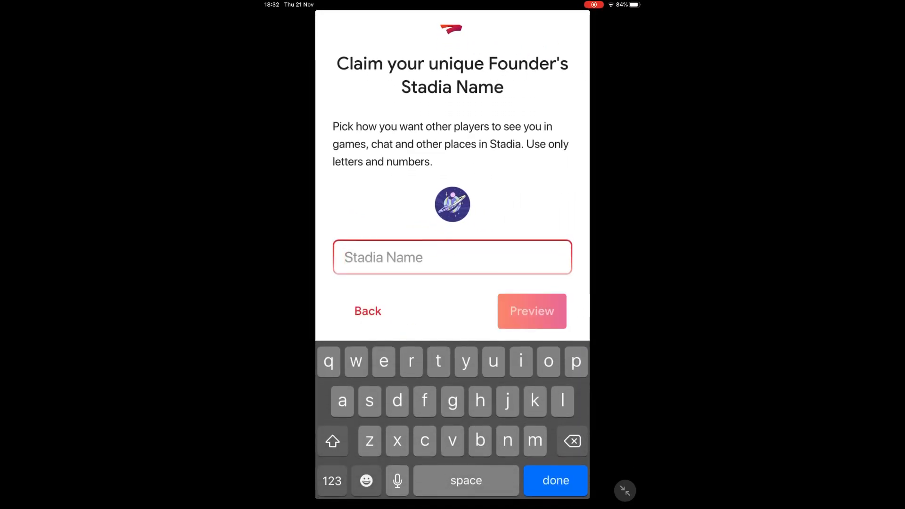
{"action": "type", "text": "B"}
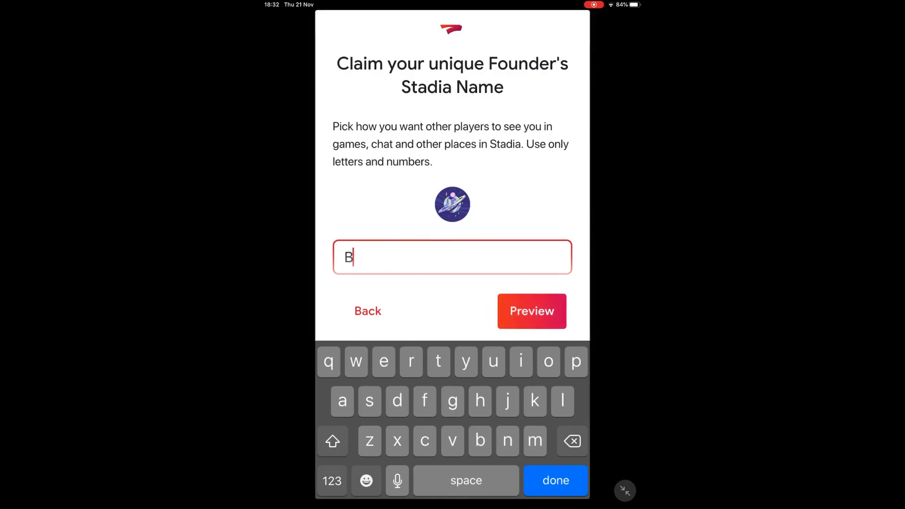
{"action": "left_click", "coordinate": [531, 311]}
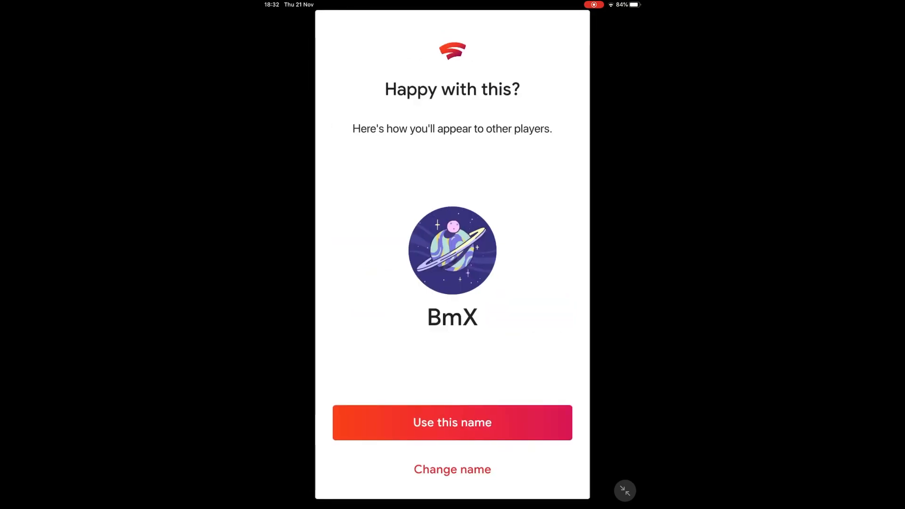
{"action": "left_click", "coordinate": [451, 423]}
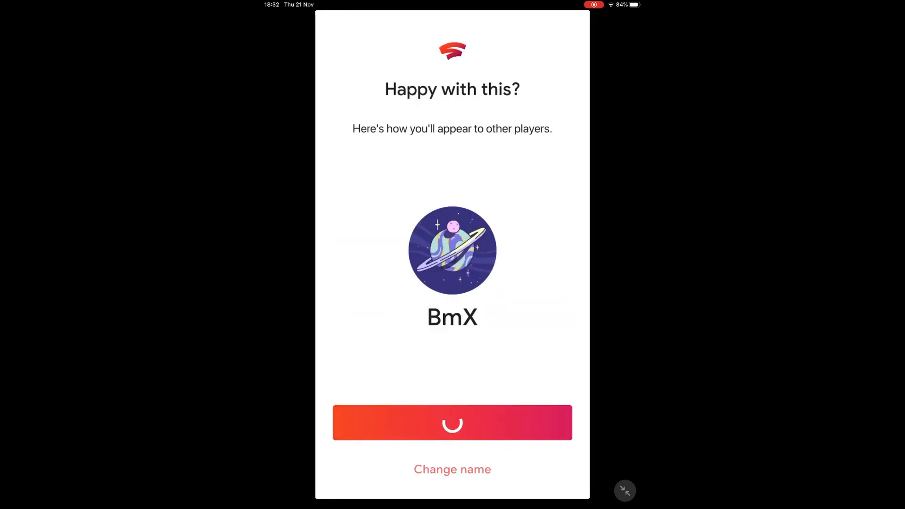
{"action": "left_click", "coordinate": [452, 422]}
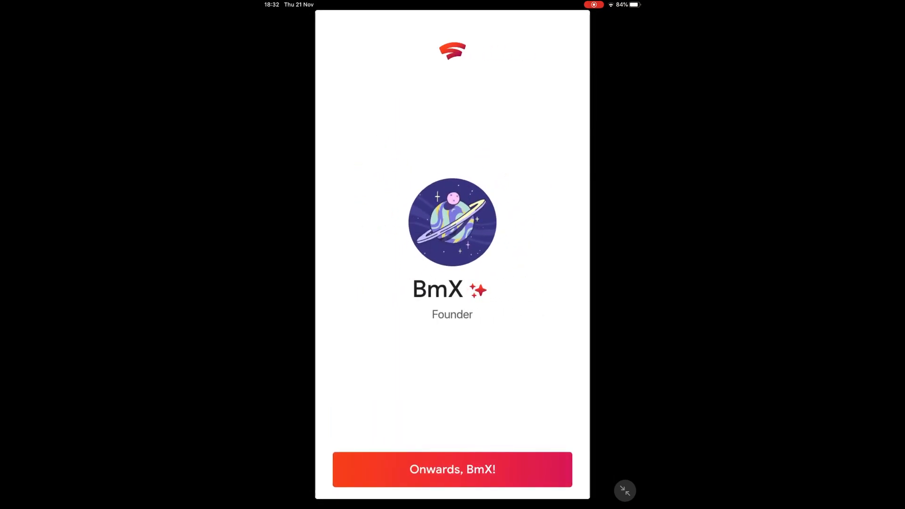
{"action": "left_click", "coordinate": [452, 470]}
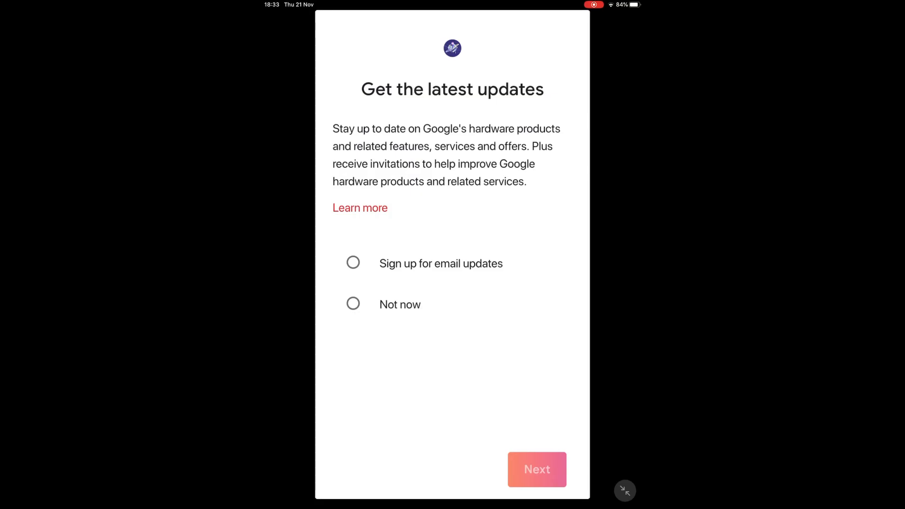
- Choose an email updates option and complete the £0.00 Stadia Pro subscription purchase
{"action": "left_click", "coordinate": [353, 263]}
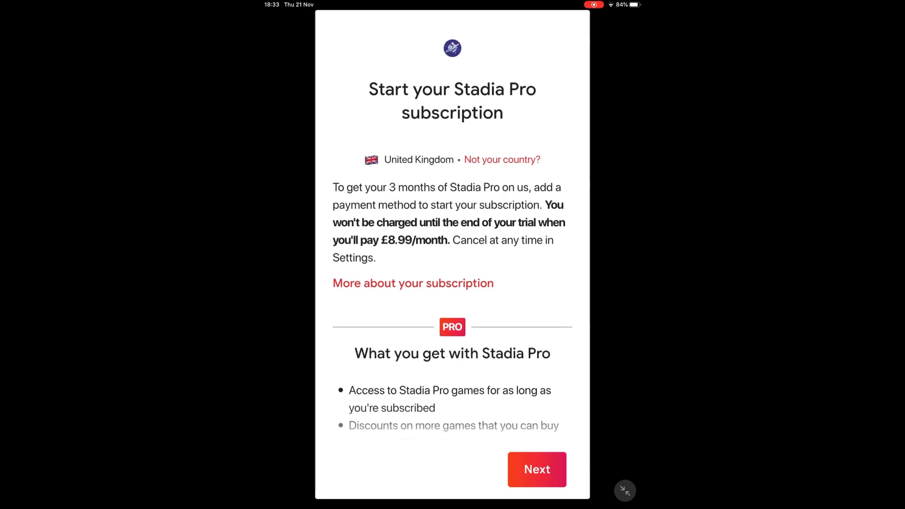
{"action": "scroll", "scroll_direction": "down", "scroll_amount": 3}
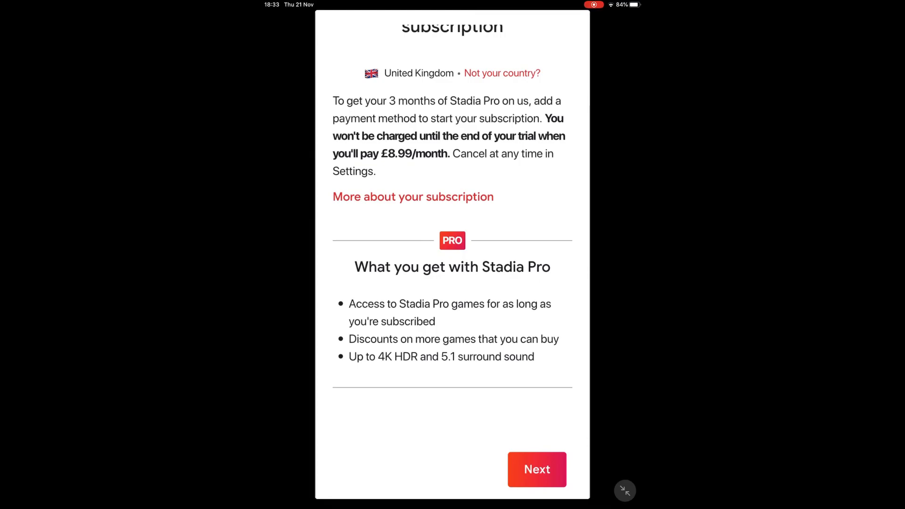
{"action": "left_click", "coordinate": [536, 469]}
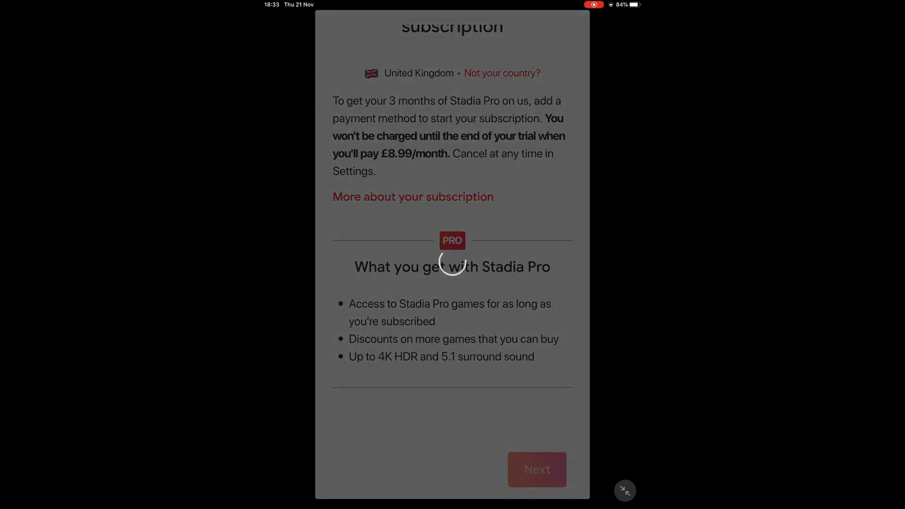
{"action": "left_click", "coordinate": [536, 470]}
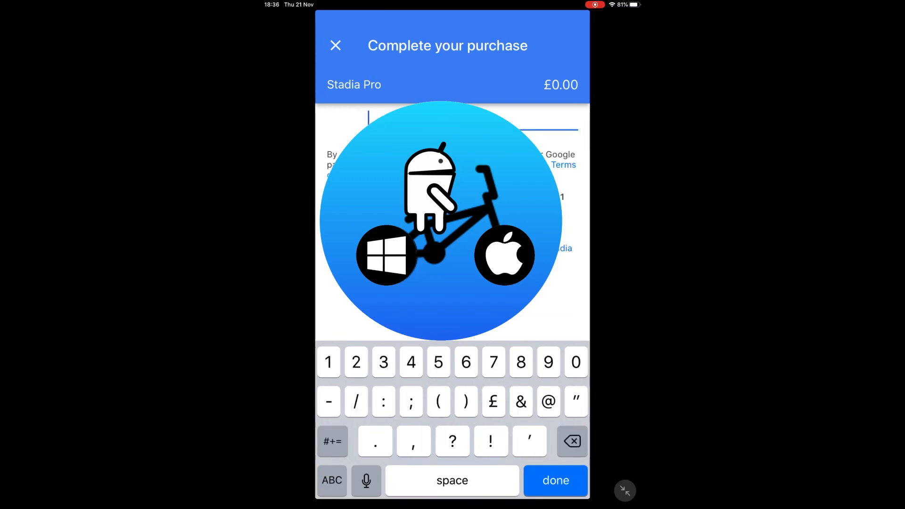
{"action": "left_click", "coordinate": [331, 480]}
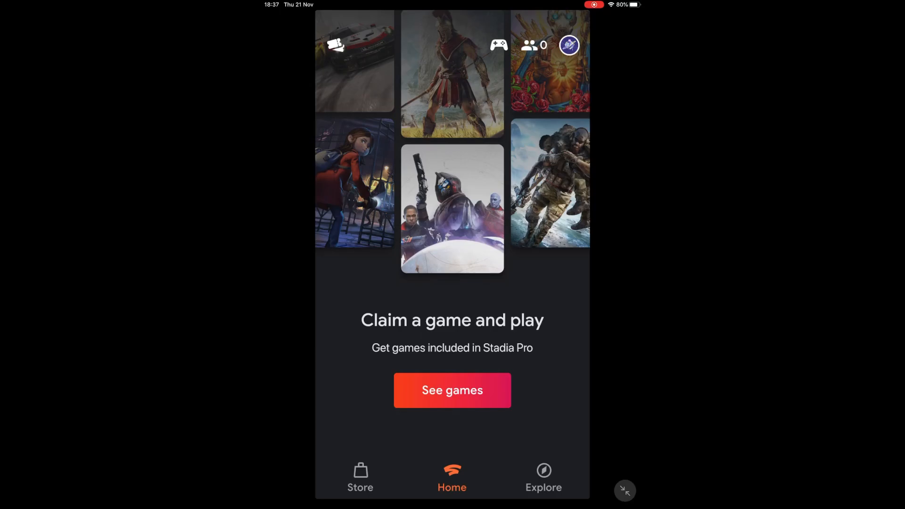
- View the included Pro games, claim Destiny 2: The Collection and bring up where to play
{"action": "left_click", "coordinate": [452, 390]}
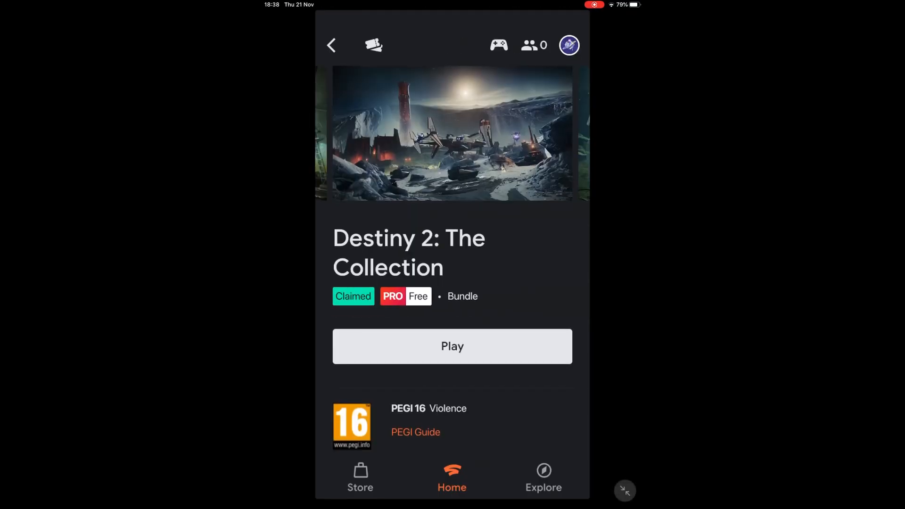
{"action": "left_click", "coordinate": [452, 346]}
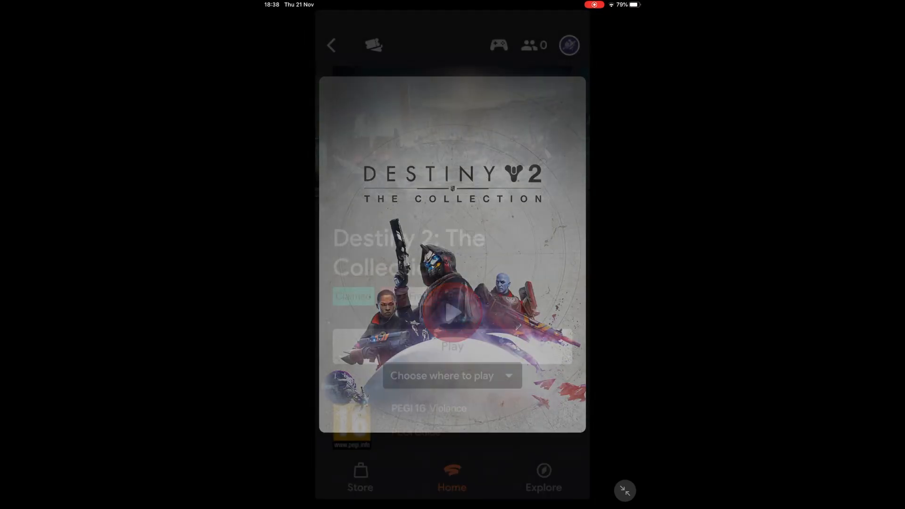
{"action": "left_click", "coordinate": [360, 478]}
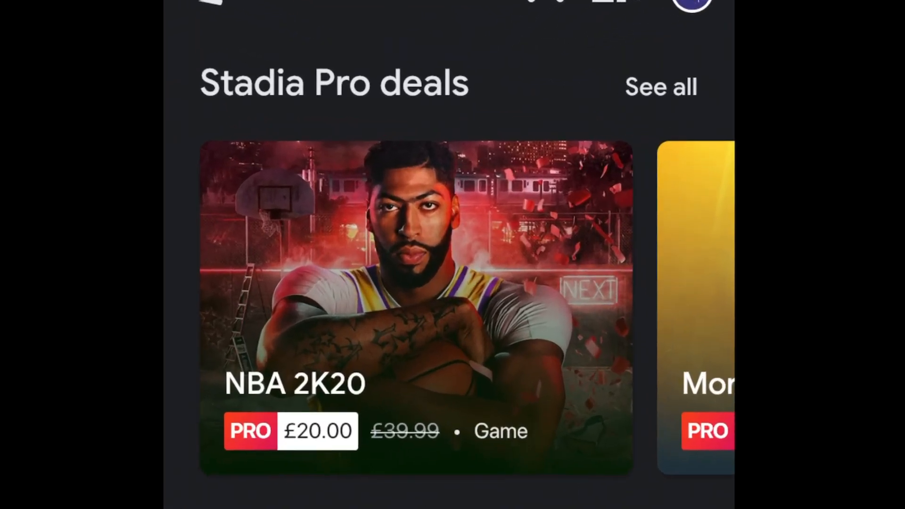
- Swipe through the Stadia Pro deals row in the Store
{"action": "scroll", "scroll_direction": "left", "scroll_amount": 3}
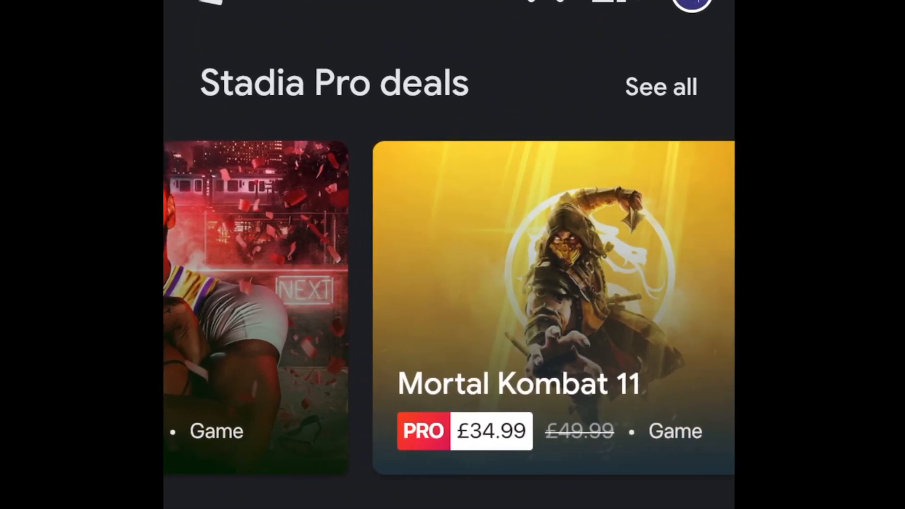
{"action": "scroll", "scroll_direction": "left", "scroll_amount": 3}
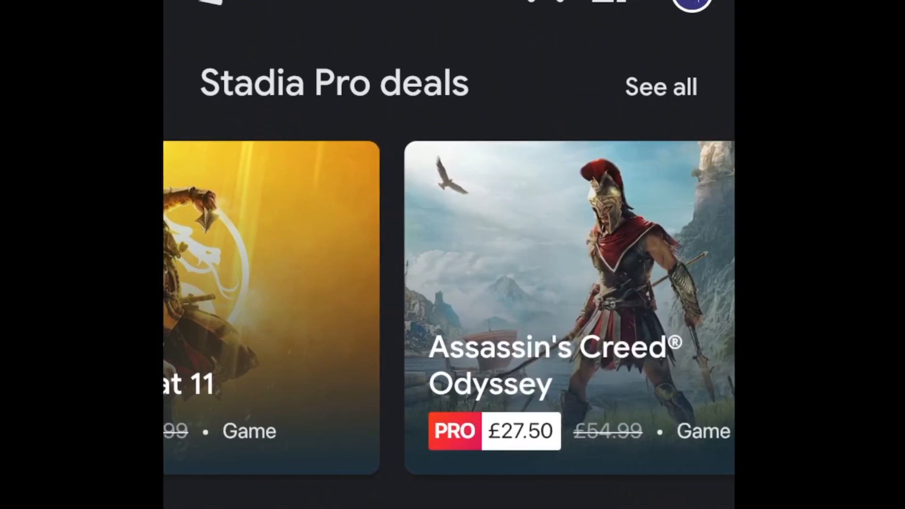
{"action": "scroll", "scroll_direction": "left", "scroll_amount": 3}
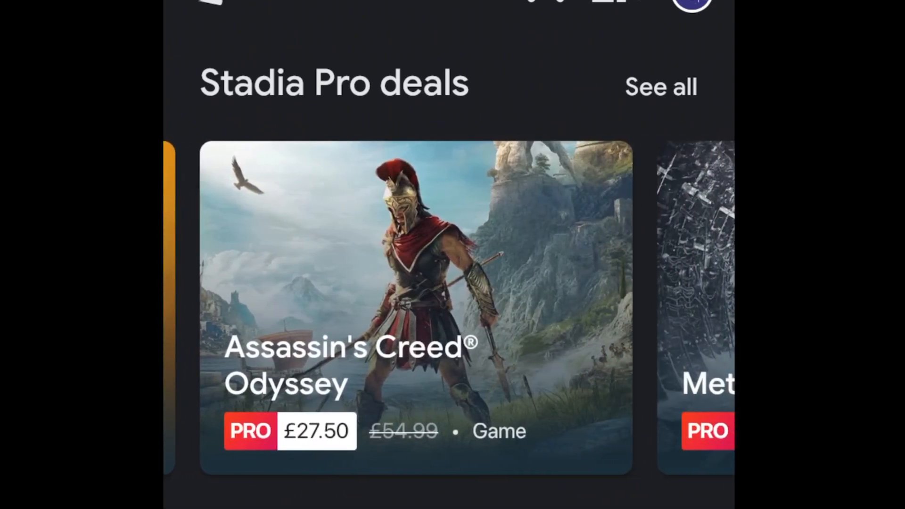
{"action": "scroll", "scroll_direction": "left", "scroll_amount": 3}
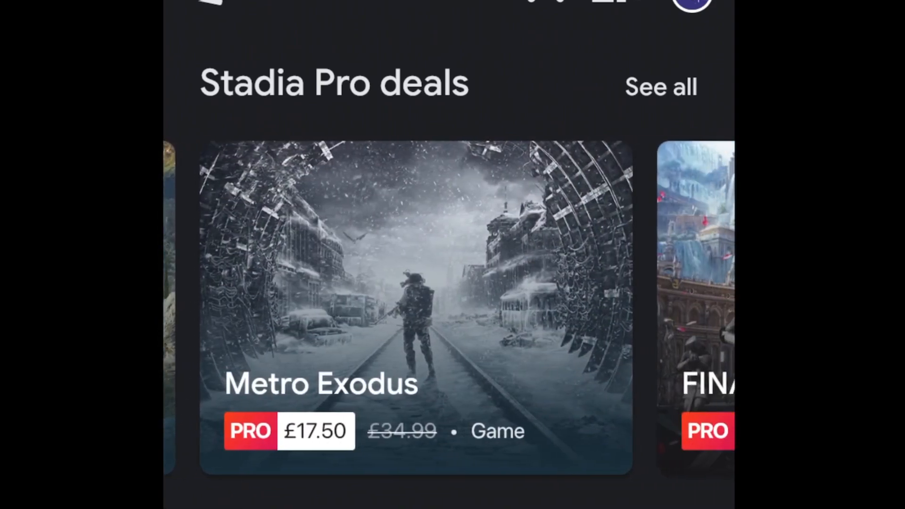
{"action": "scroll", "scroll_direction": "left", "scroll_amount": 3}
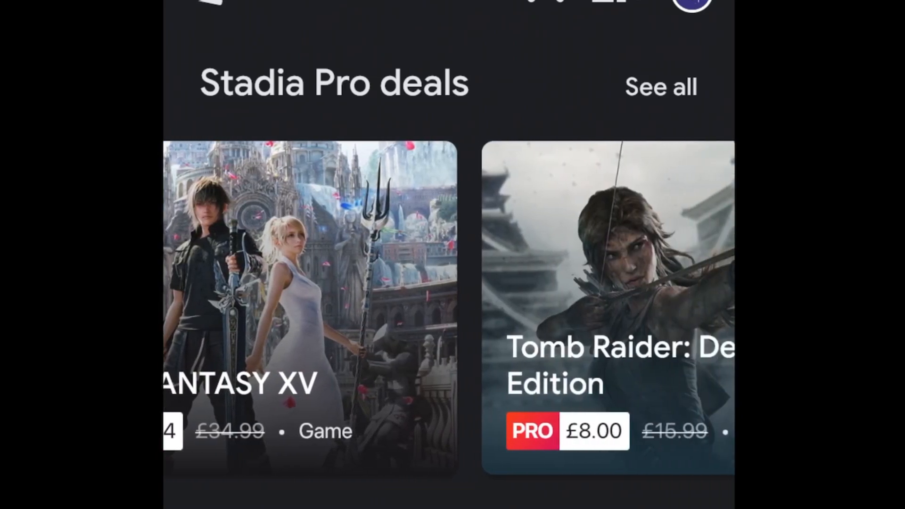
{"action": "scroll", "scroll_direction": "left", "scroll_amount": 3}
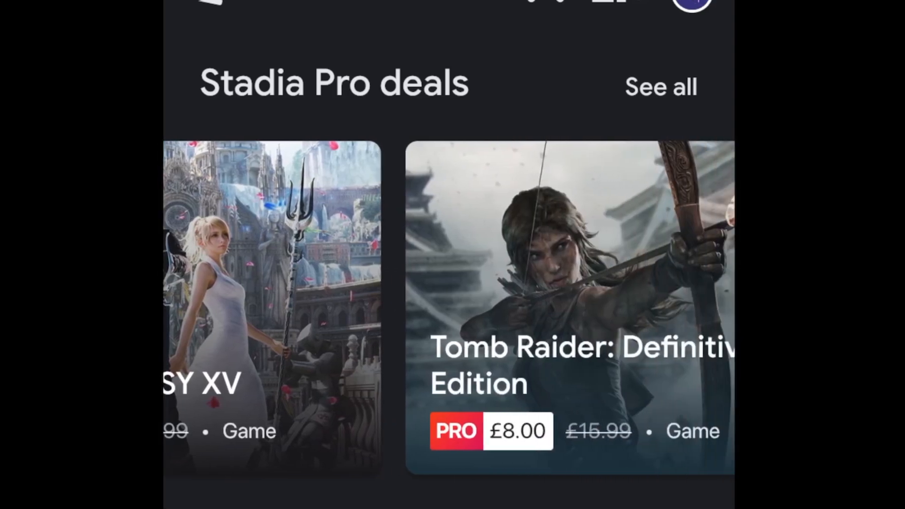
{"action": "scroll", "scroll_direction": "left", "scroll_amount": 3}
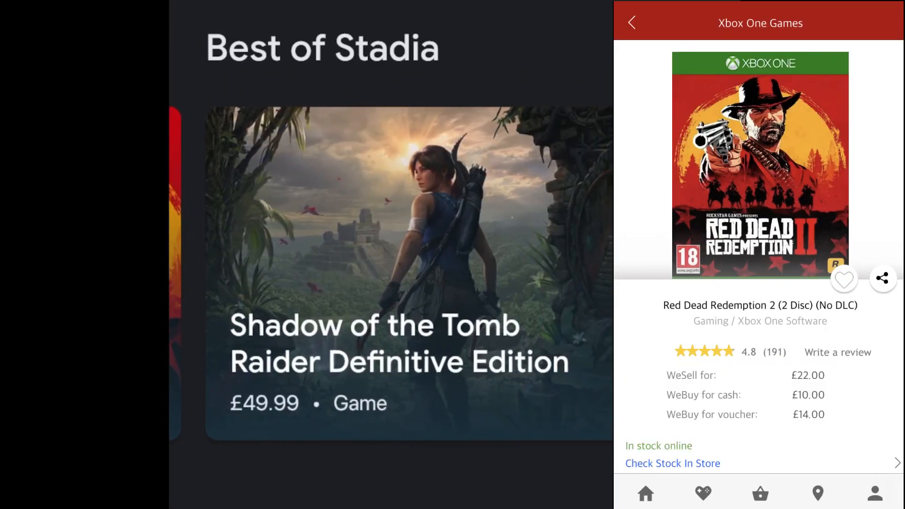
- Swipe through the Best of Stadia row down to SAMURAI SHODOWN
{"action": "left_click", "coordinate": [632, 23]}
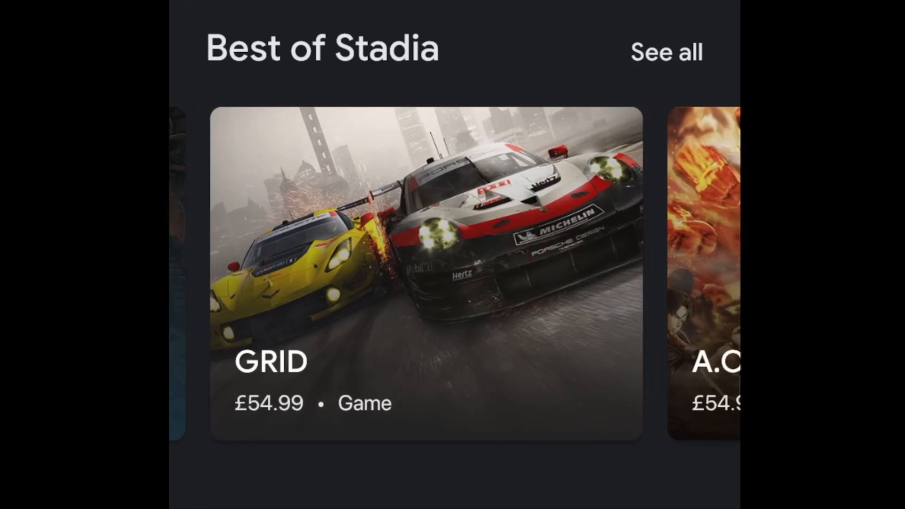
{"action": "scroll", "scroll_direction": "left", "scroll_amount": 3}
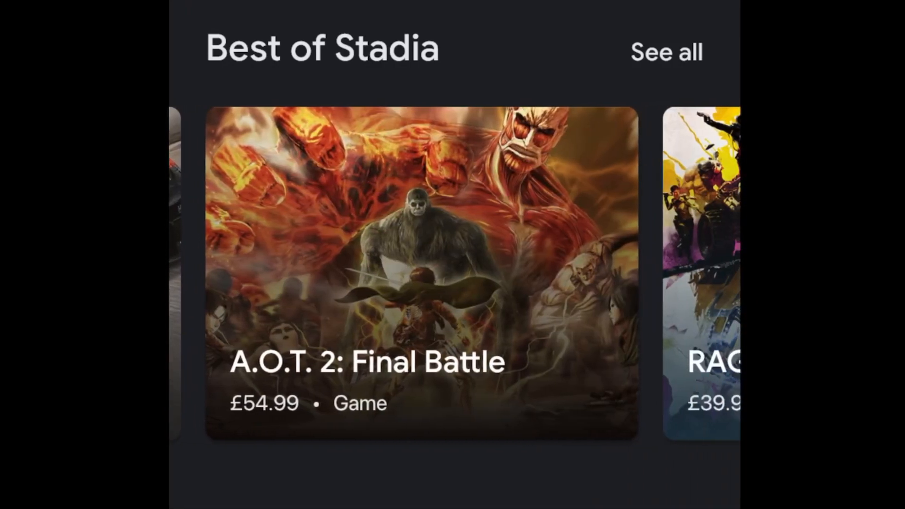
{"action": "scroll", "scroll_direction": "left", "scroll_amount": 3}
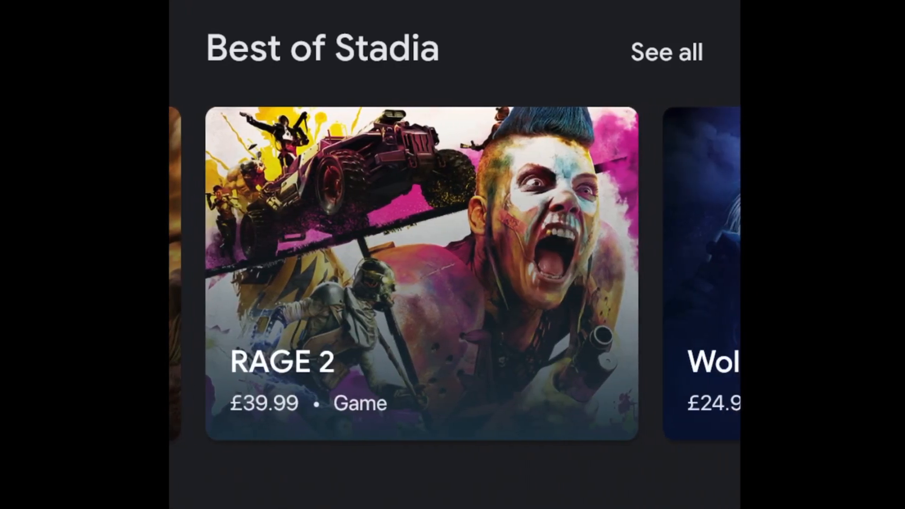
{"action": "scroll", "scroll_direction": "down", "scroll_amount": 3}
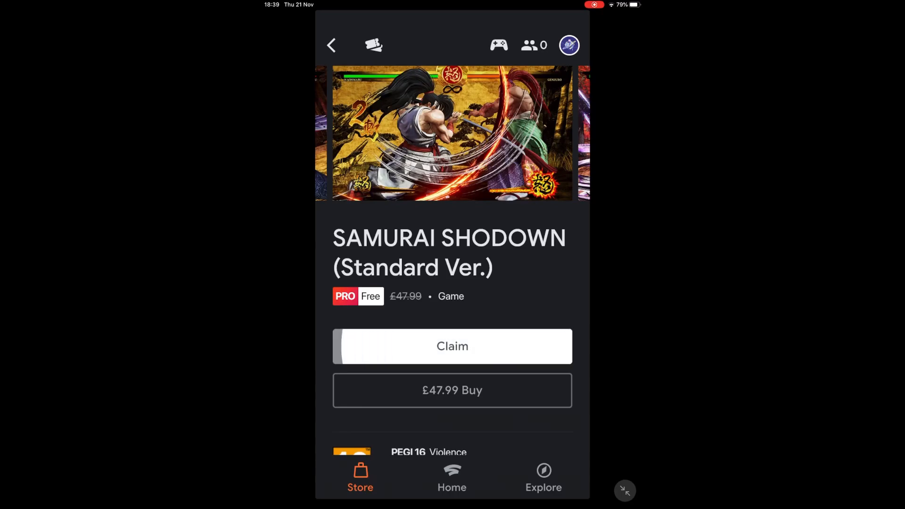
- Claim SAMURAI SHODOWN (Standard Ver.) free with Stadia Pro
{"action": "left_click", "coordinate": [451, 346]}
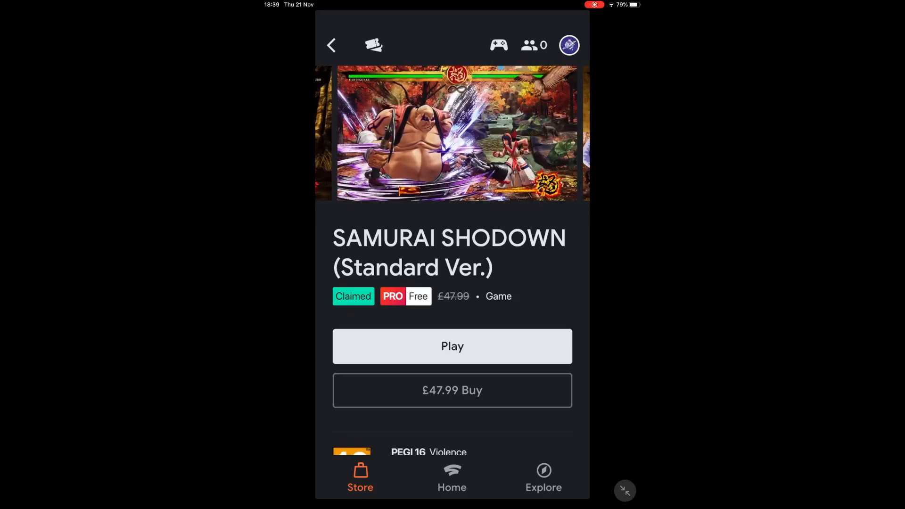
- Return to the Store and swipe through the More to discover carousel
{"action": "left_click", "coordinate": [331, 45]}
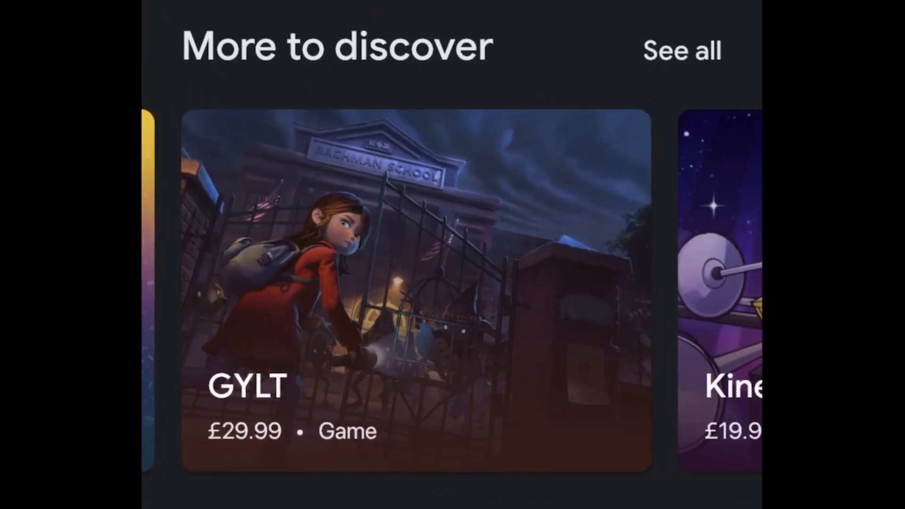
{"action": "scroll", "scroll_direction": "left", "scroll_amount": 3}
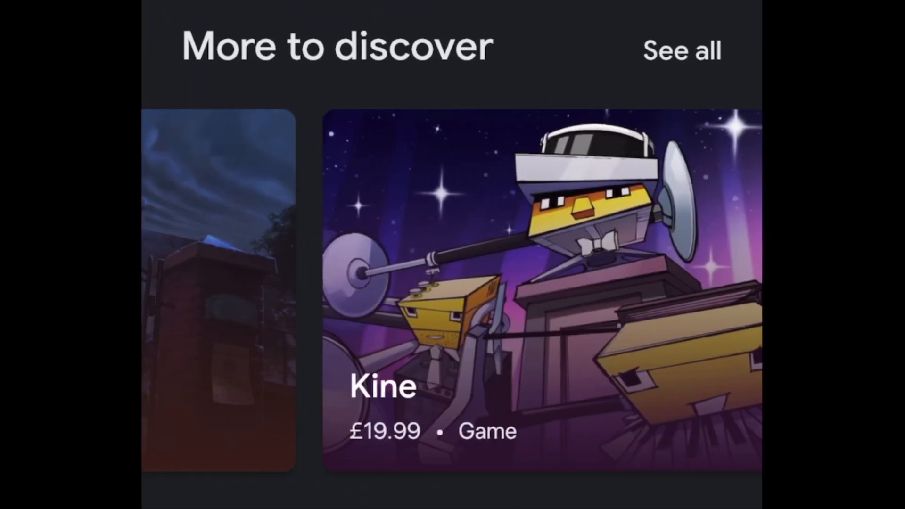
{"action": "scroll", "scroll_direction": "left", "scroll_amount": 3}
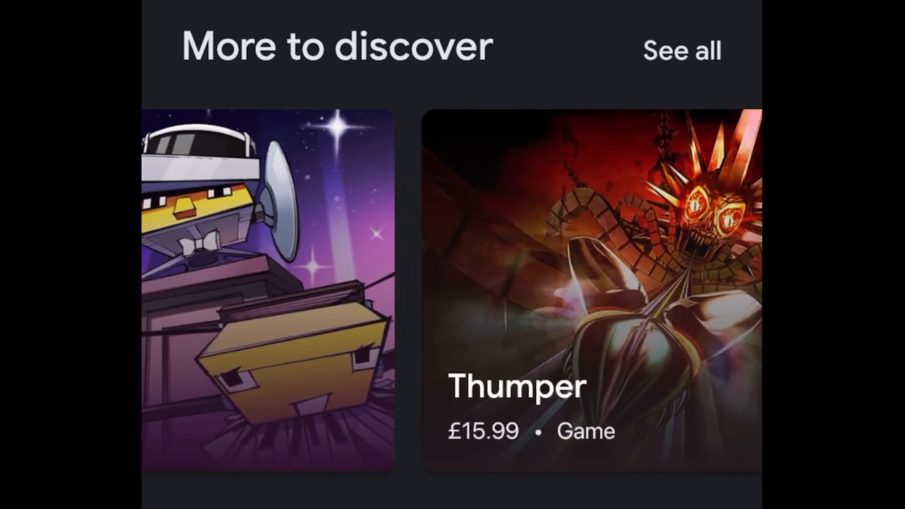
{"action": "scroll", "scroll_direction": "left", "scroll_amount": 3}
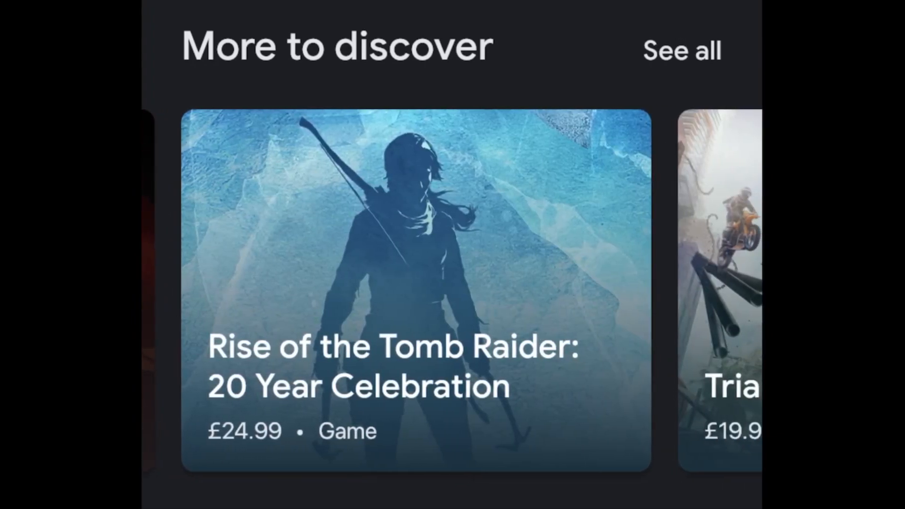
{"action": "scroll", "scroll_direction": "left", "scroll_amount": 3}
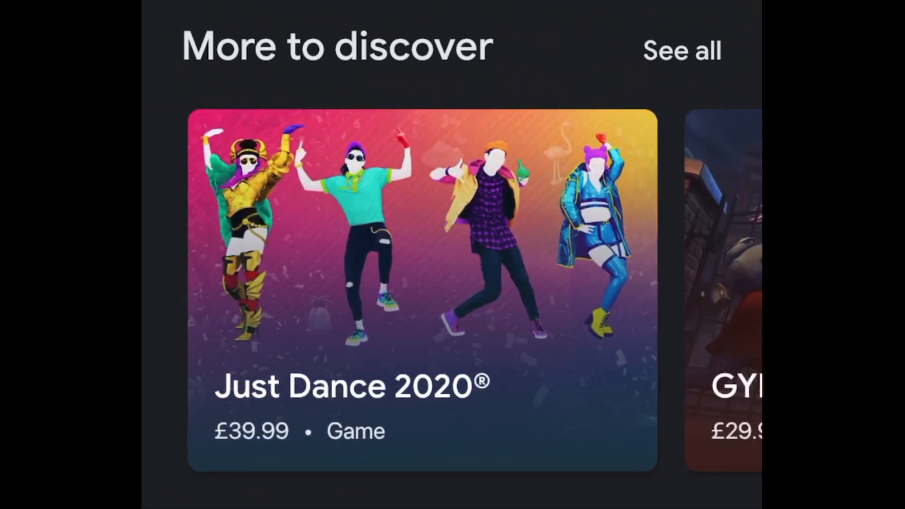
{"action": "scroll", "scroll_direction": "down", "scroll_amount": 3}
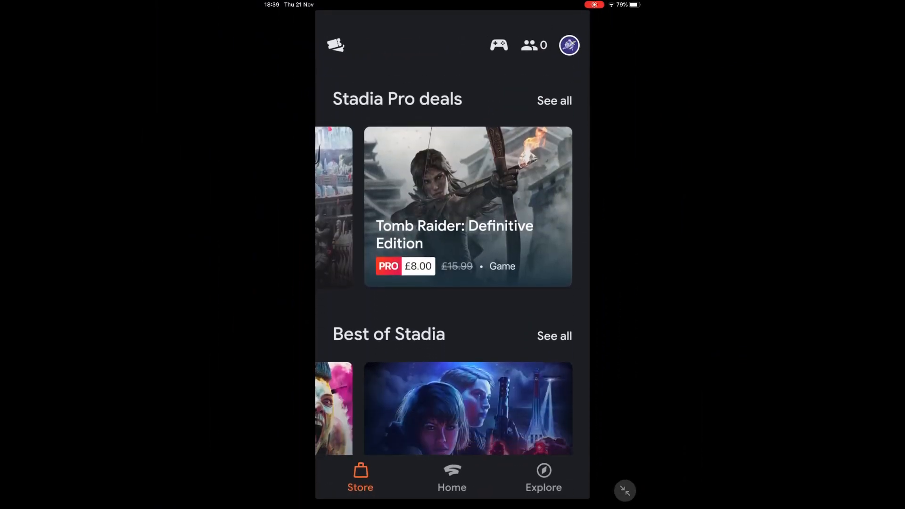
- View the full Stadia Pro deals list and check the Assassin's Creed Odyssey Season Pass offer
{"action": "left_click", "coordinate": [554, 100]}
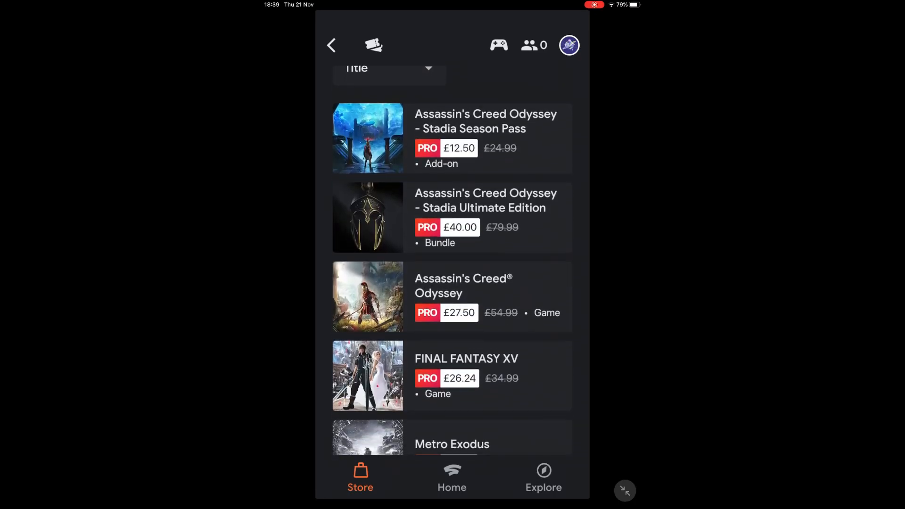
{"action": "scroll", "scroll_direction": "up", "scroll_amount": 3}
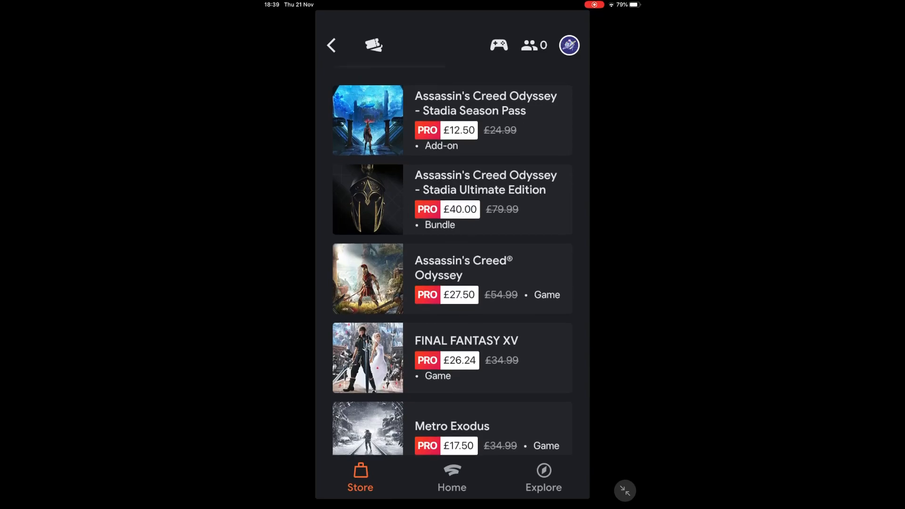
{"action": "scroll", "scroll_direction": "down", "scroll_amount": 3}
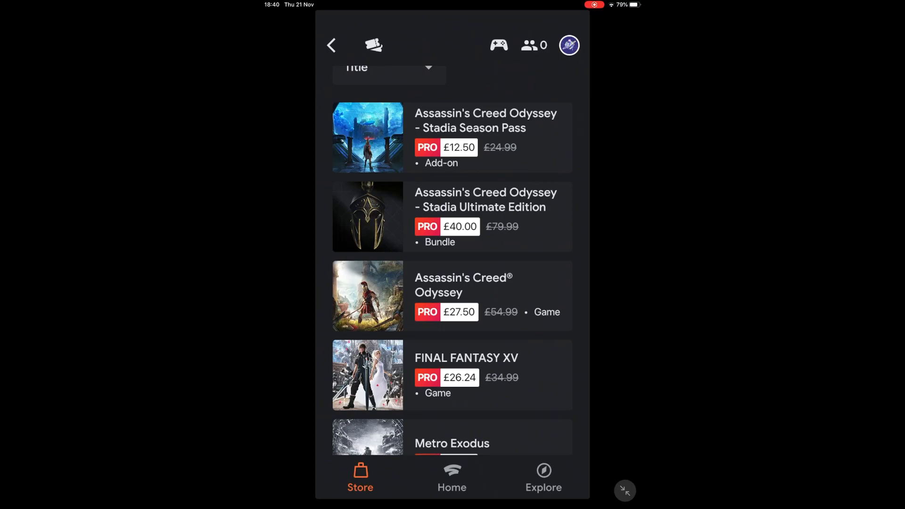
{"action": "scroll", "scroll_direction": "up", "scroll_amount": 3}
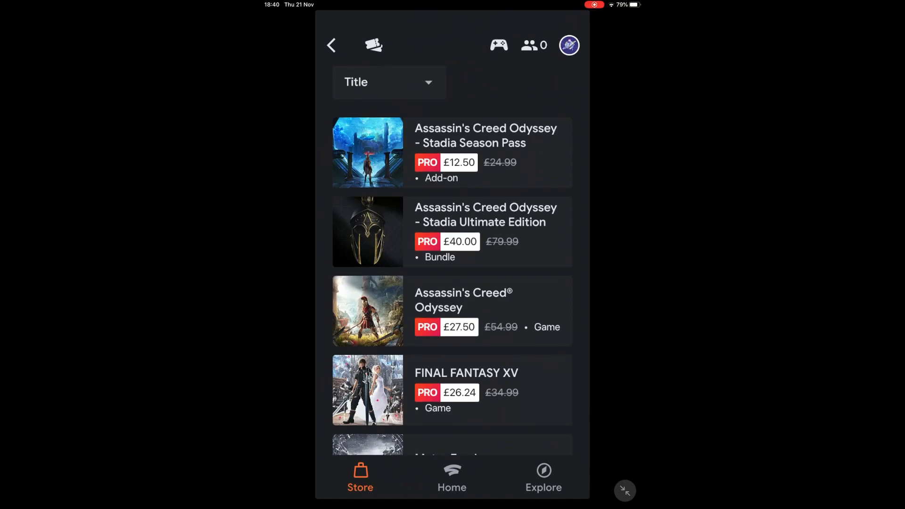
{"action": "left_click", "coordinate": [451, 152]}
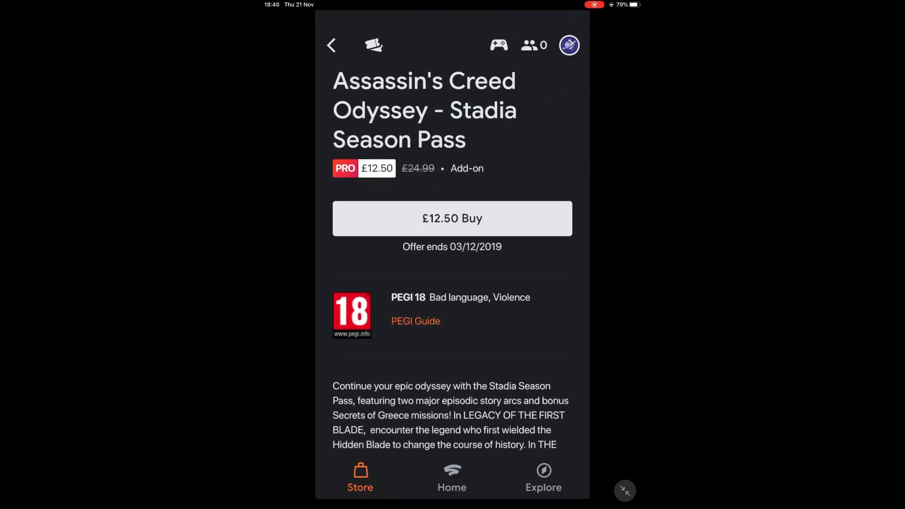
{"action": "scroll", "scroll_direction": "up", "scroll_amount": 3}
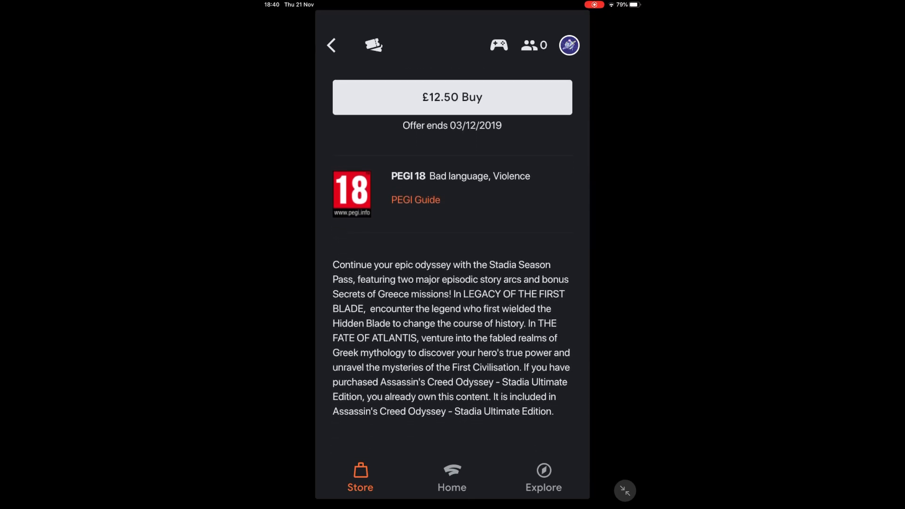
{"action": "left_click", "coordinate": [331, 45]}
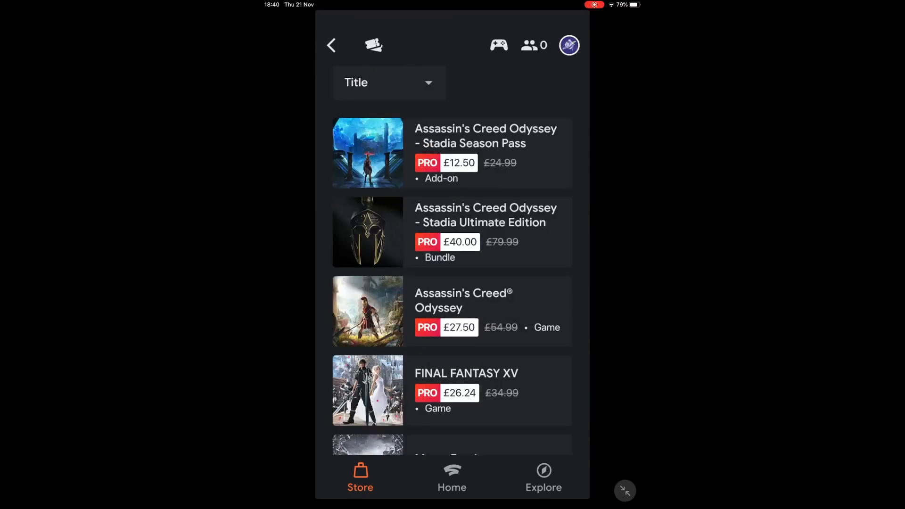
- Check the Metro Exodus deal page and return to the game listing
{"action": "scroll", "scroll_direction": "down", "scroll_amount": 3}
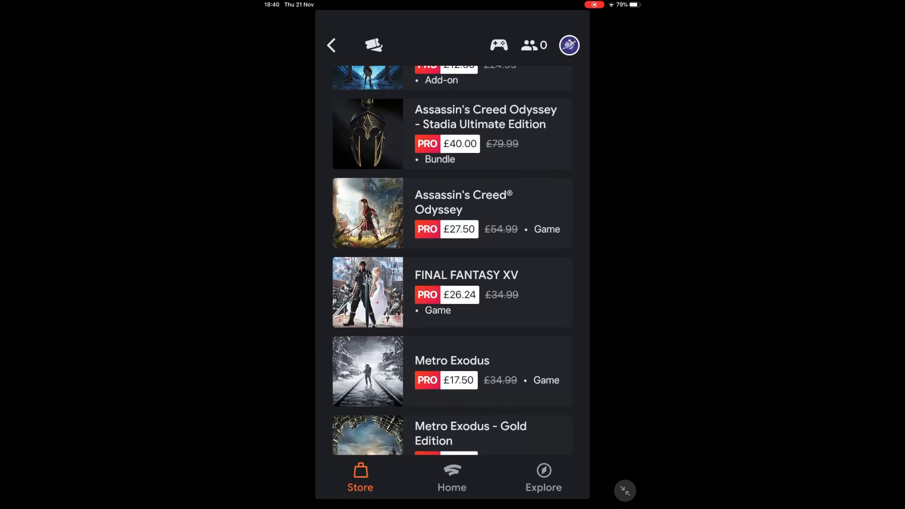
{"action": "scroll", "scroll_direction": "down", "scroll_amount": 3}
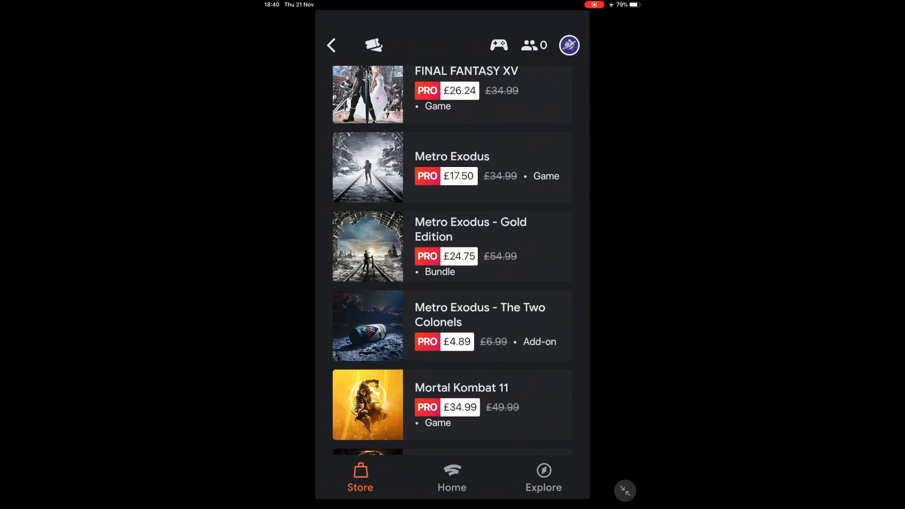
{"action": "left_click", "coordinate": [452, 168]}
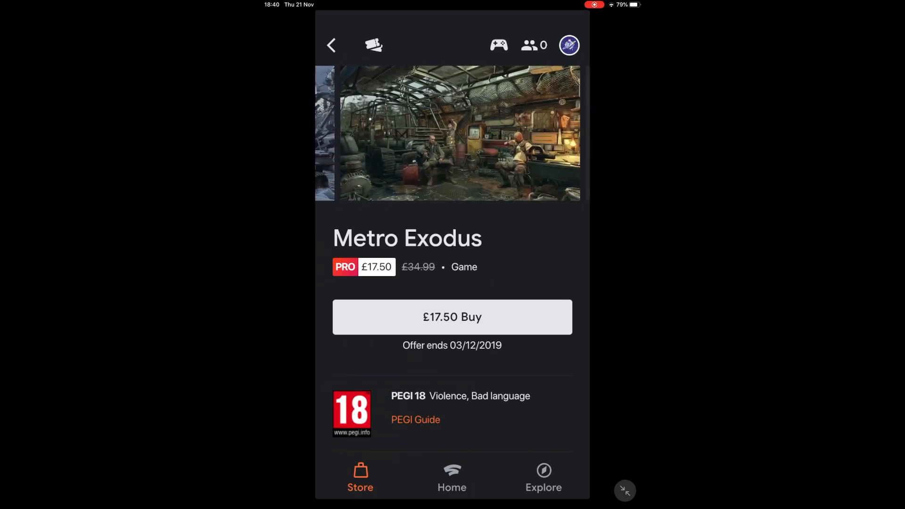
{"action": "scroll", "scroll_direction": "down", "scroll_amount": 3}
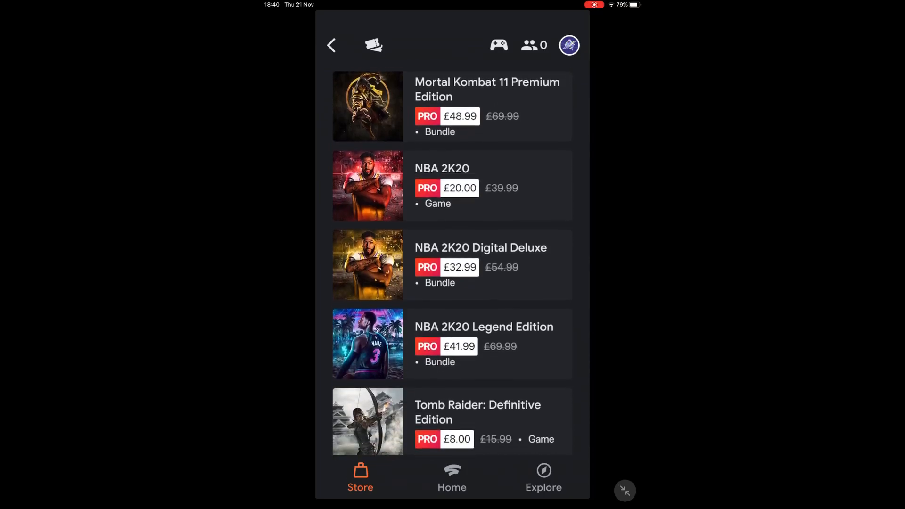
{"action": "scroll", "scroll_direction": "up", "scroll_amount": 3}
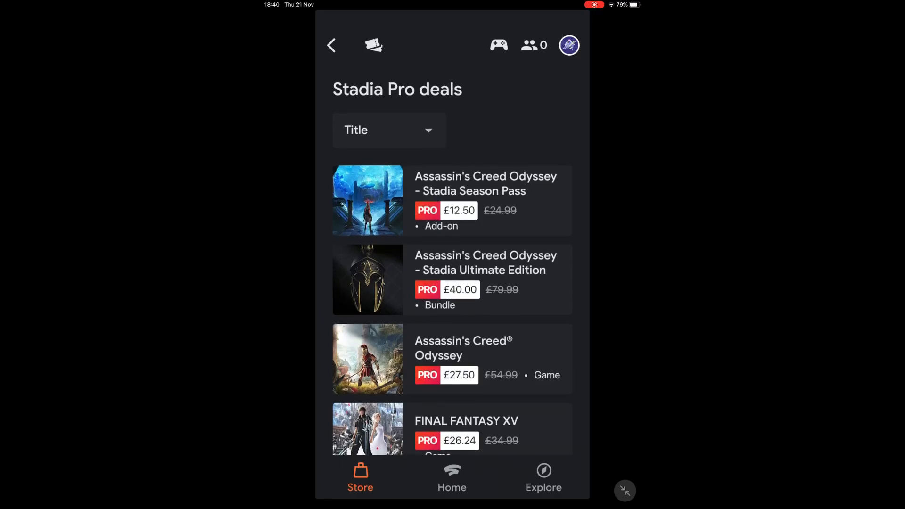
{"action": "left_click", "coordinate": [331, 45]}
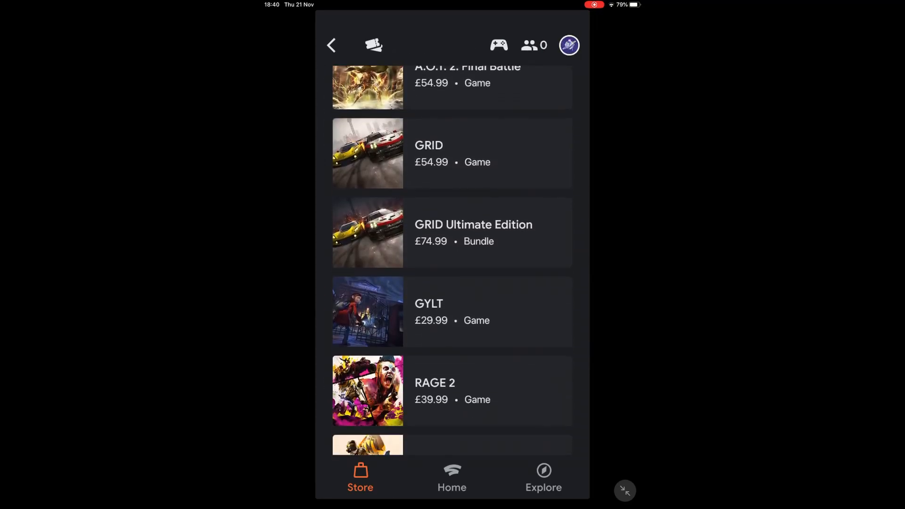
- Browse down the full games catalogue and return to the Store
{"action": "scroll", "scroll_direction": "down", "scroll_amount": 3}
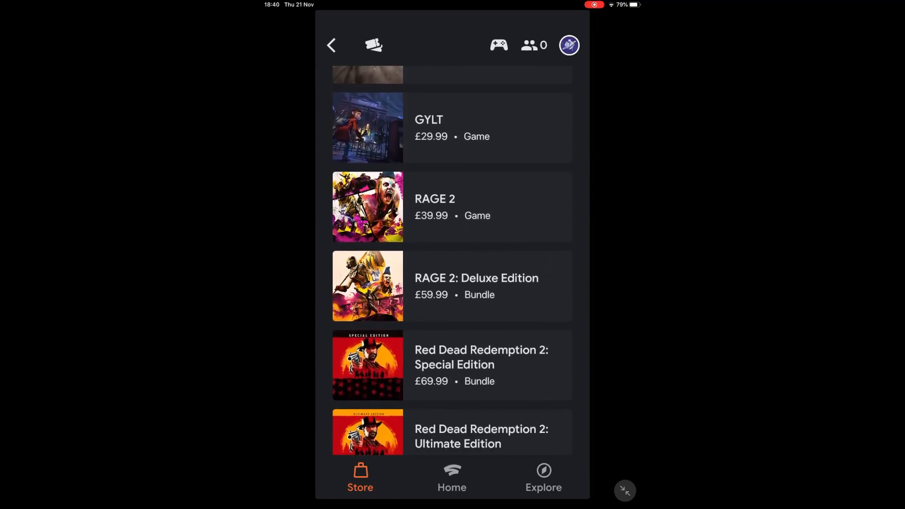
{"action": "scroll", "scroll_direction": "down", "scroll_amount": 3}
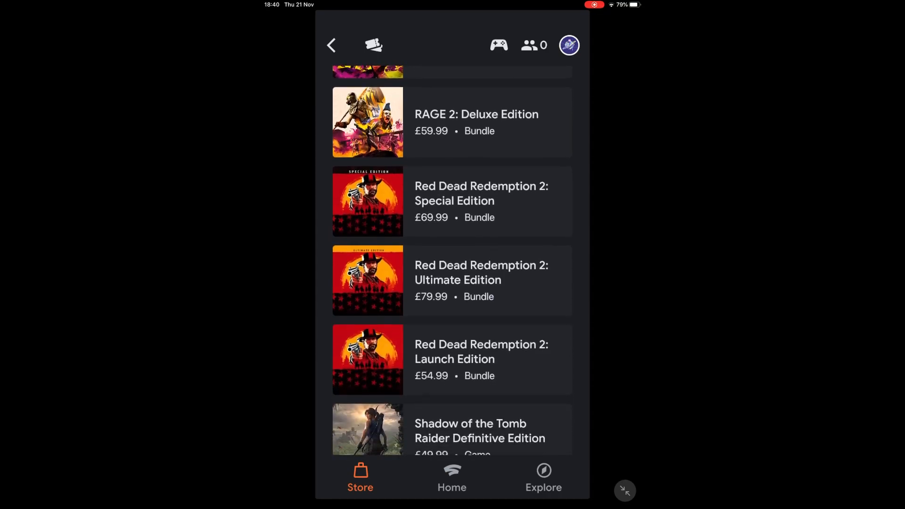
{"action": "scroll", "scroll_direction": "down", "scroll_amount": 3}
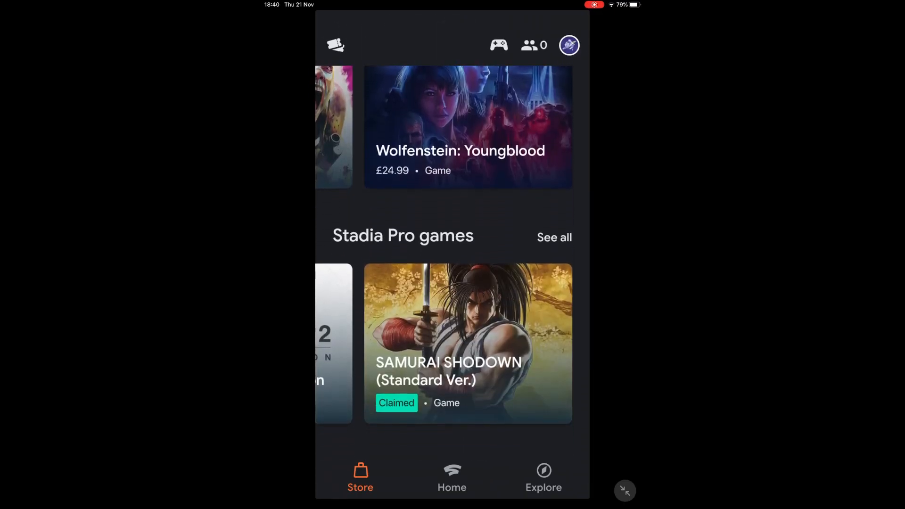
{"action": "left_click", "coordinate": [554, 237]}
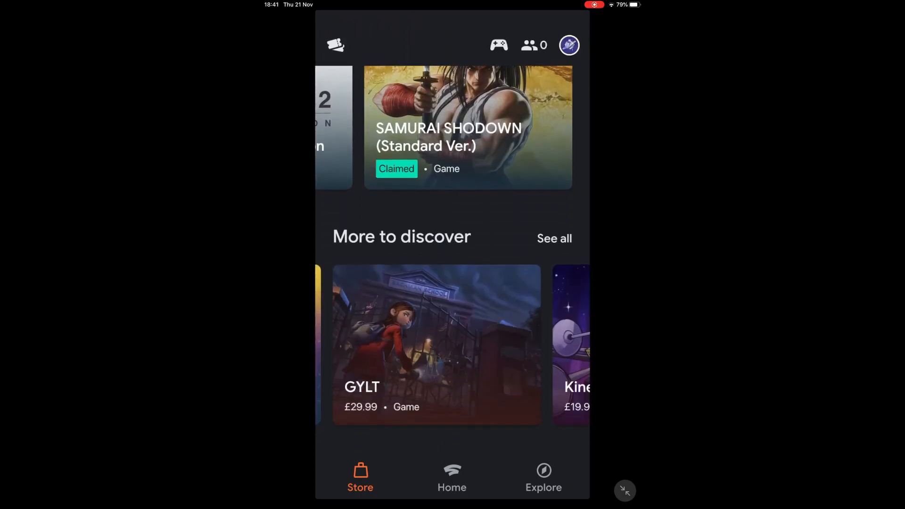
- Switch to the Explore section with the Welcome video and Community Forum links
{"action": "scroll", "scroll_direction": "down", "scroll_amount": 3}
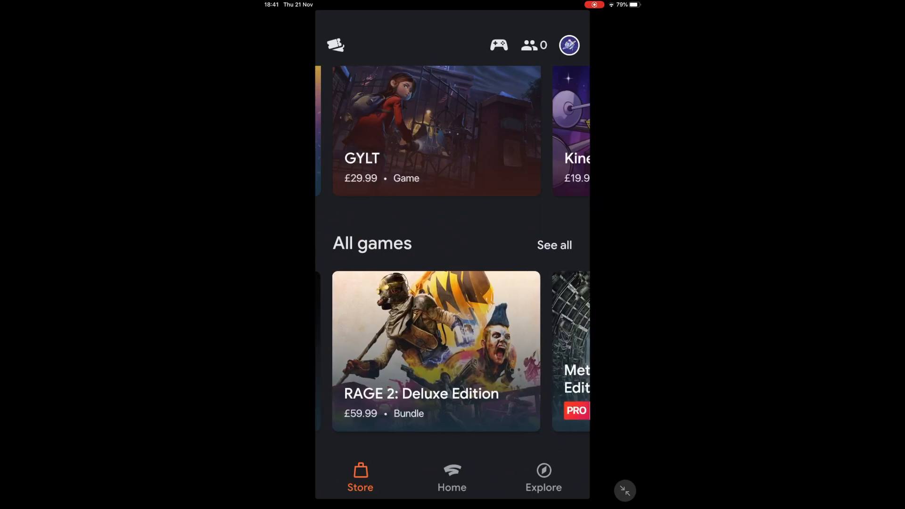
{"action": "left_click", "coordinate": [543, 477]}
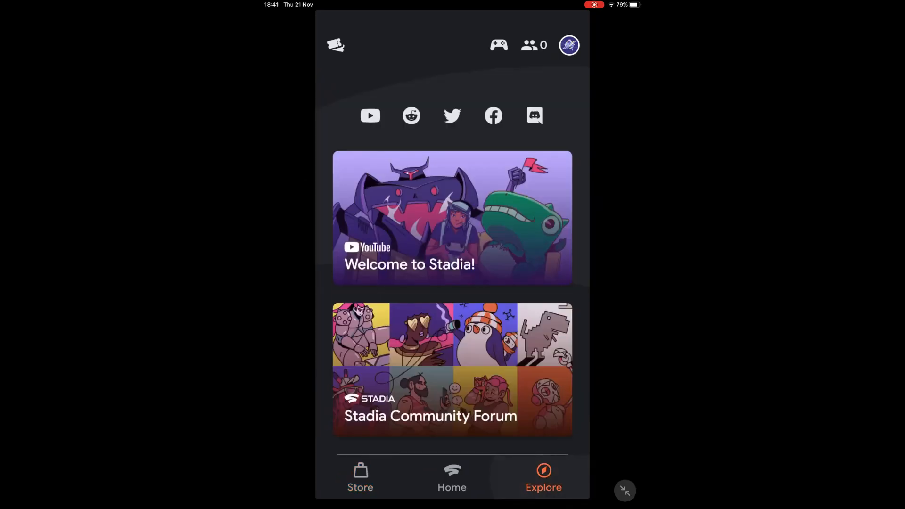
- Connect the Stadia controller to Wi-Fi, continue through updates and confirm its light blinks only white
{"action": "left_click", "coordinate": [498, 45]}
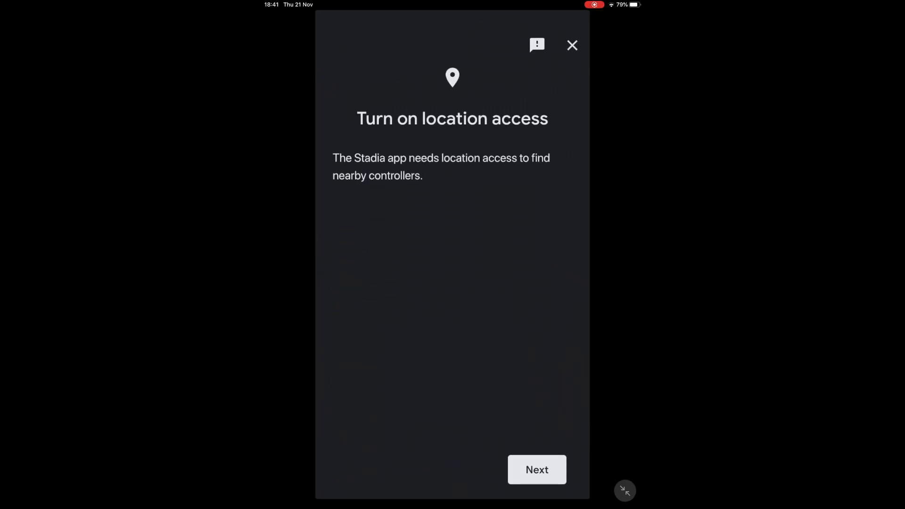
{"action": "left_click", "coordinate": [572, 45]}
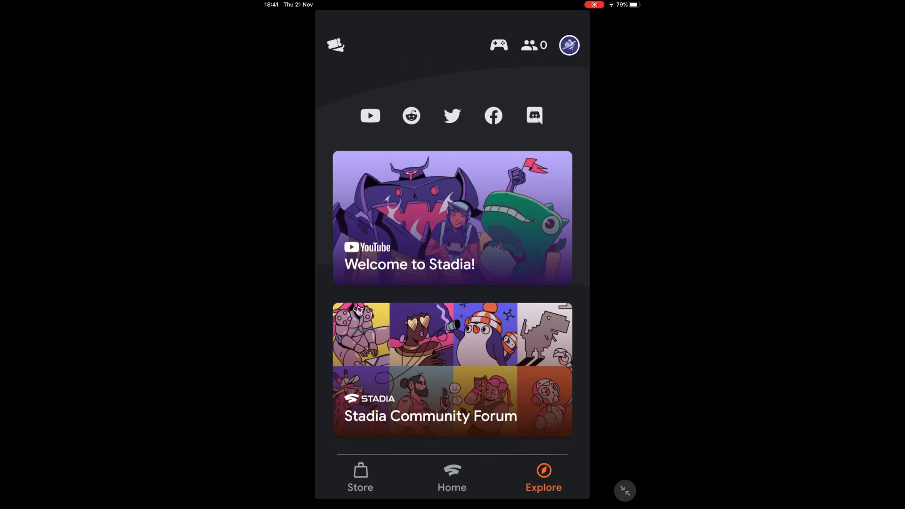
{"action": "left_click", "coordinate": [499, 45]}
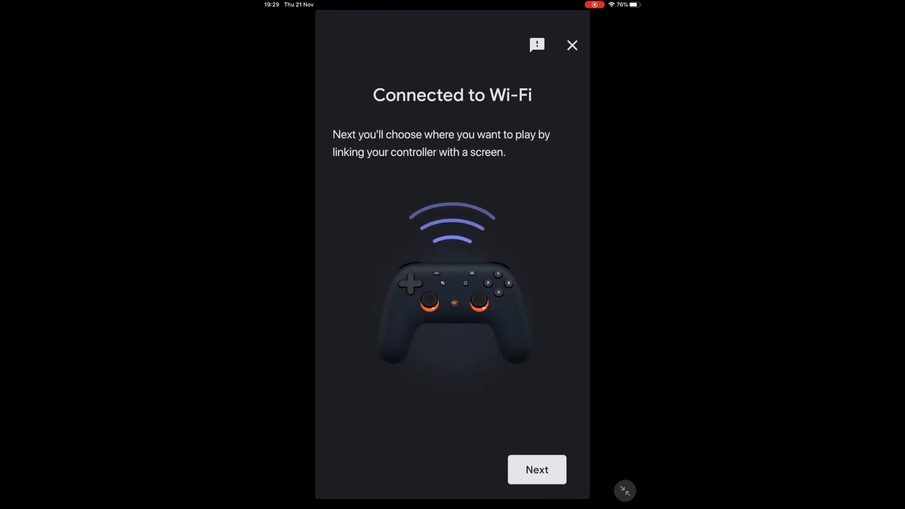
{"action": "left_click", "coordinate": [537, 470]}
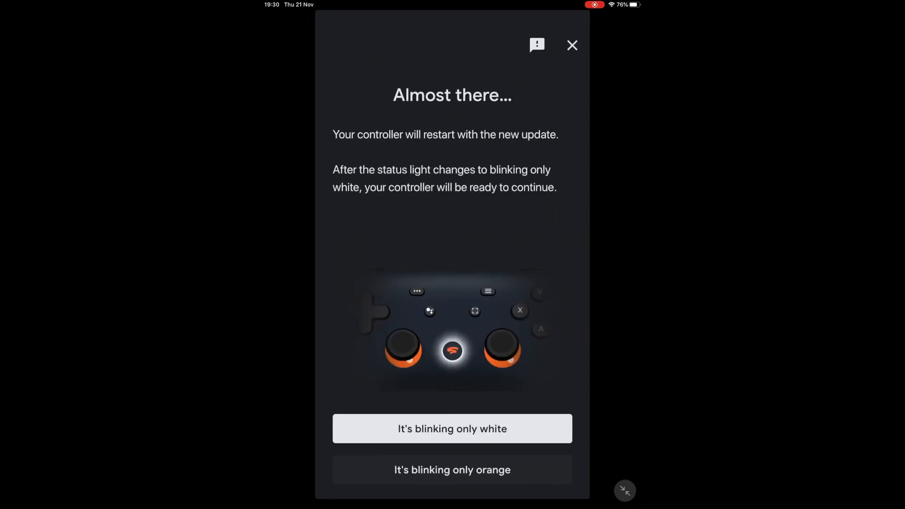
{"action": "left_click", "coordinate": [452, 428]}
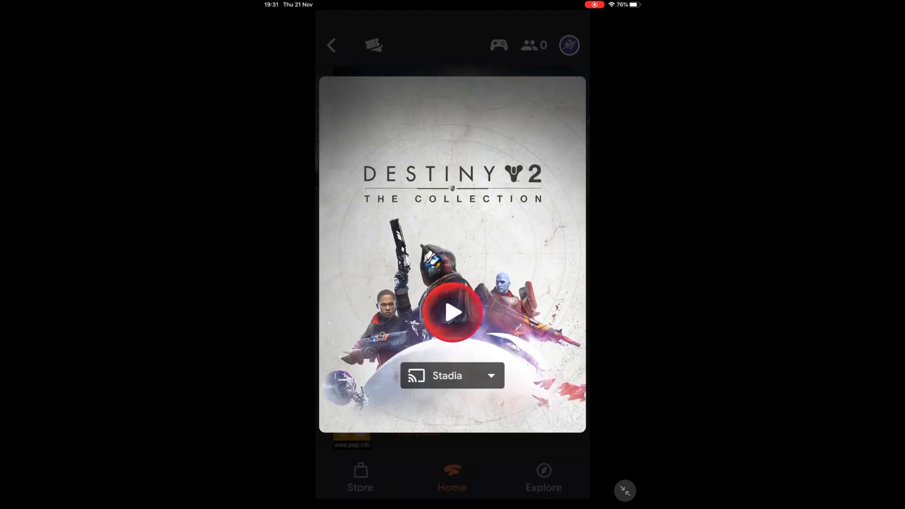